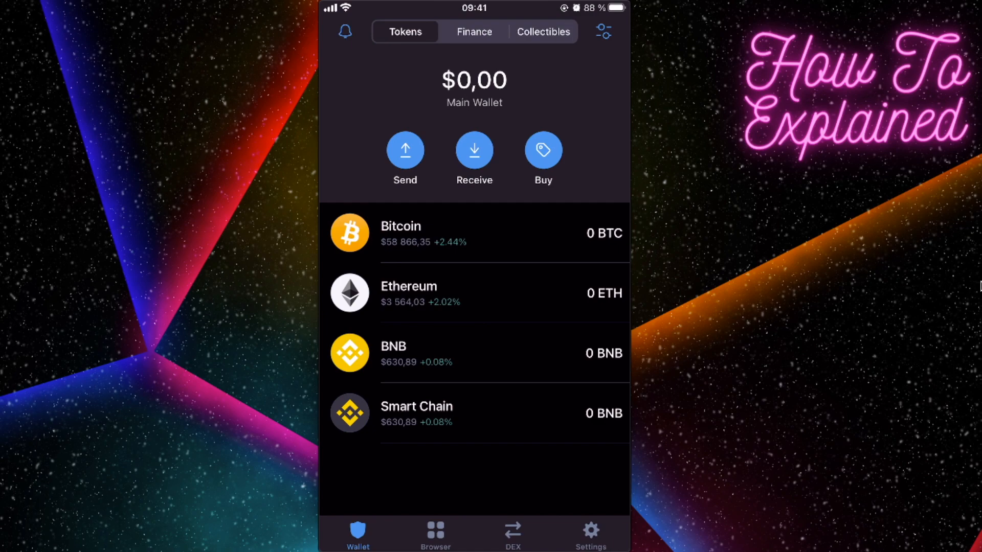
- In Safari, tap the address bar to enter trust://browser_enable
left_click(435, 534)
type("trust://browser_enable")
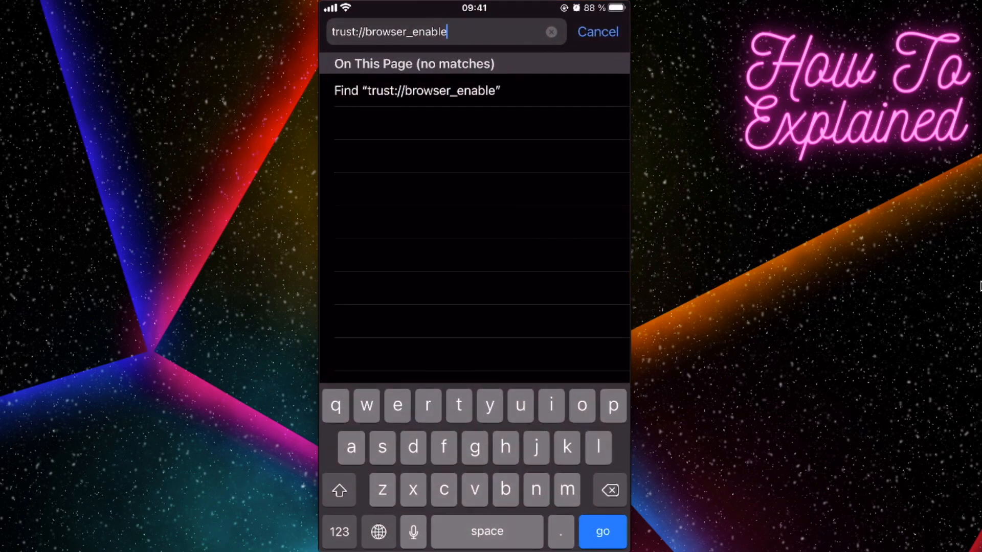
left_click(598, 32)
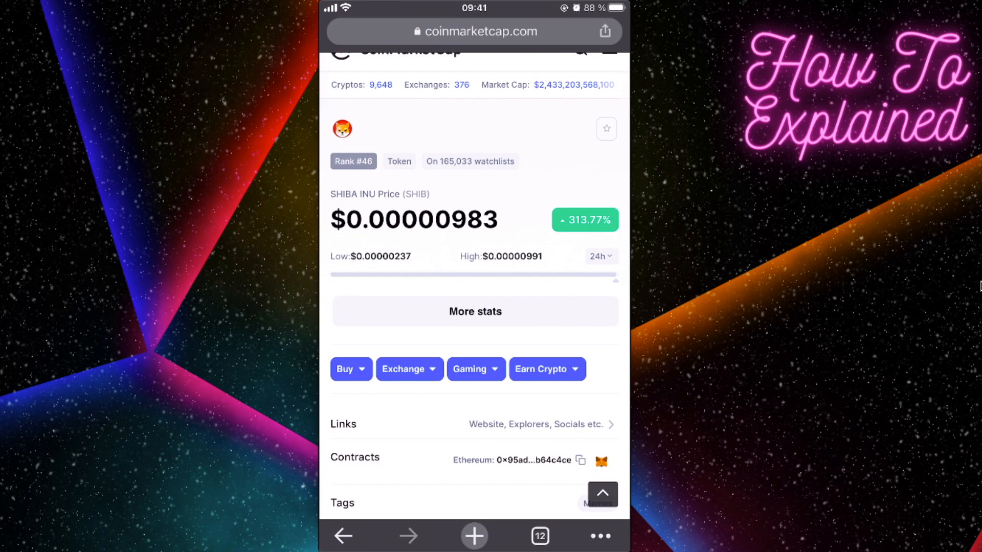
- Scroll the Shiba Inu page and follow the Exchange link to Uniswap
scroll("down", 3)
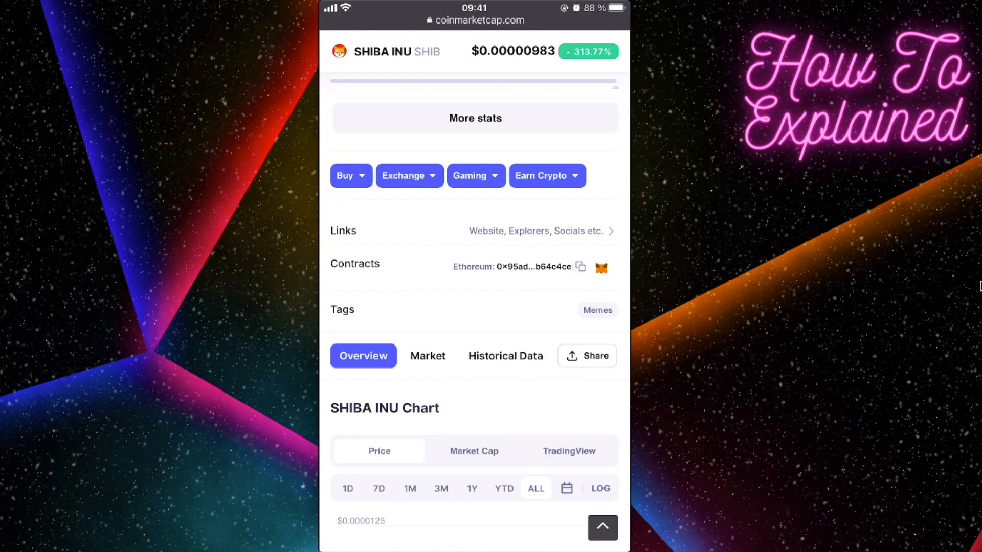
left_click(580, 267)
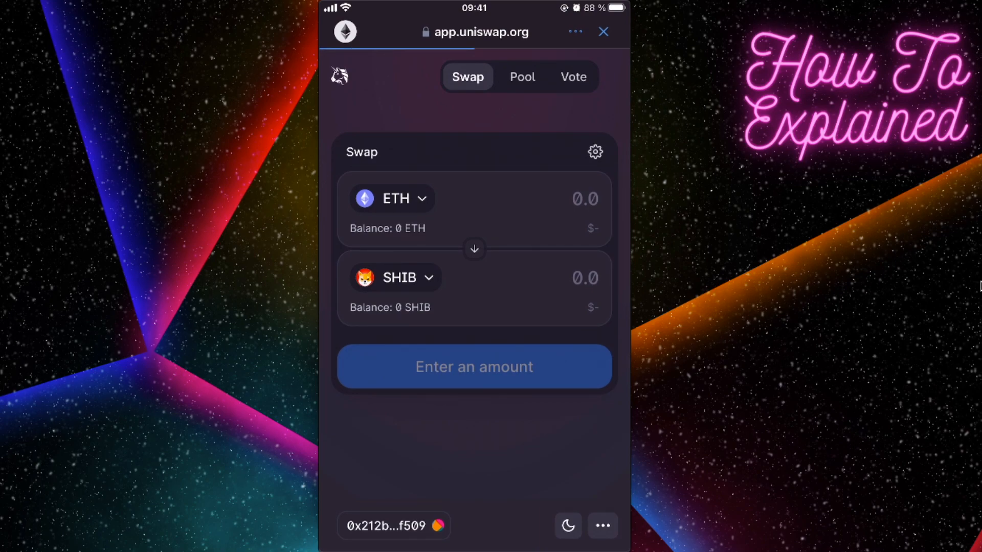
- Pick SHIB as the second token, then flip the pair to sell SHIB for ETH
left_click(394, 277)
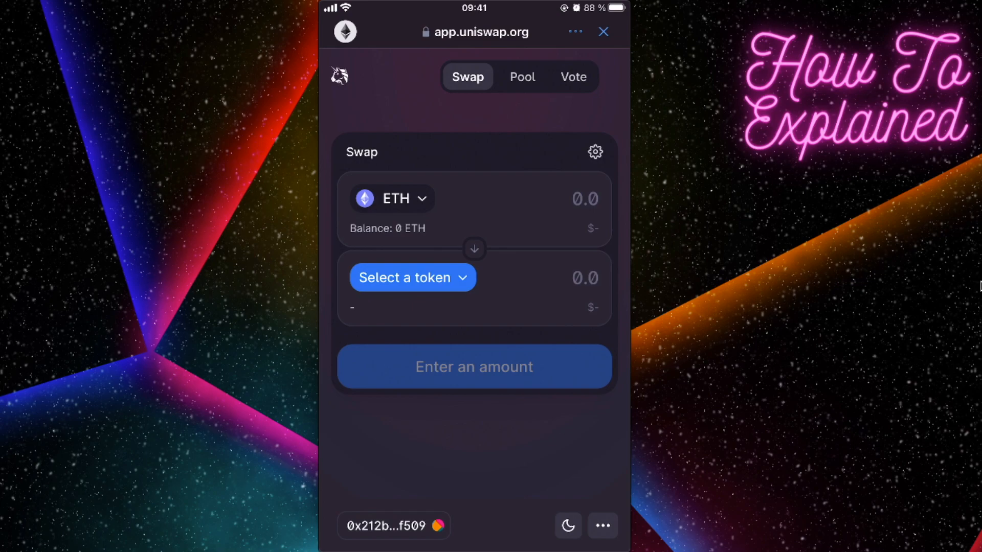
left_click(412, 278)
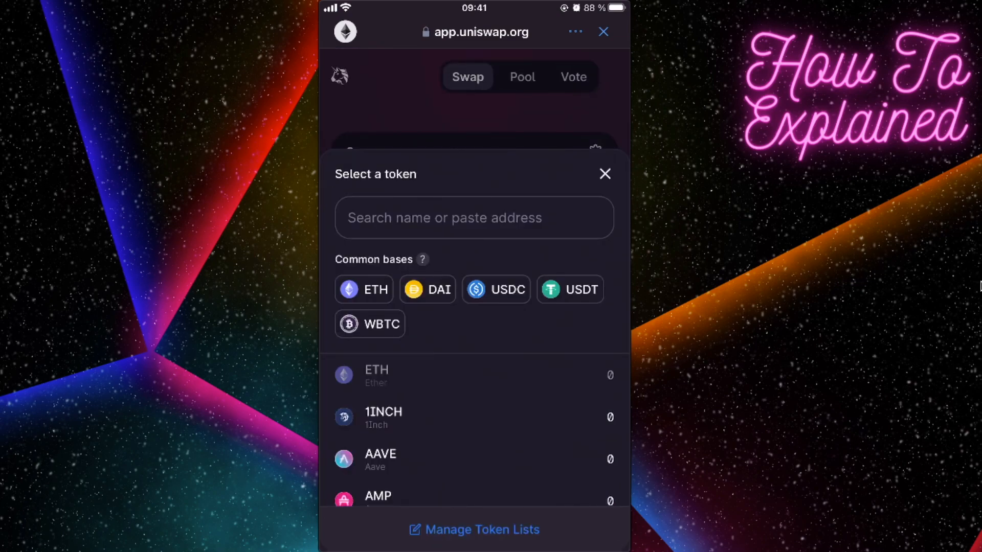
left_click(474, 218)
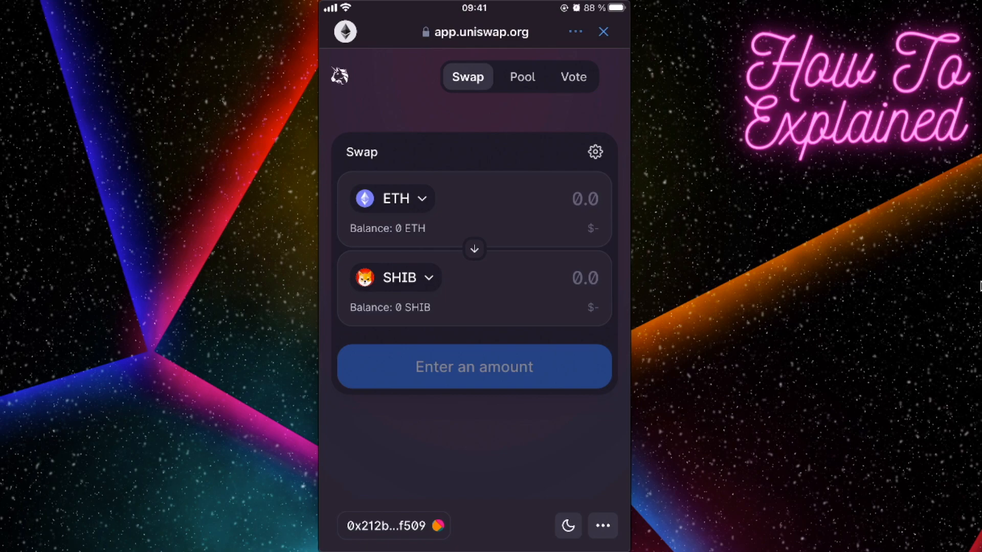
left_click(475, 249)
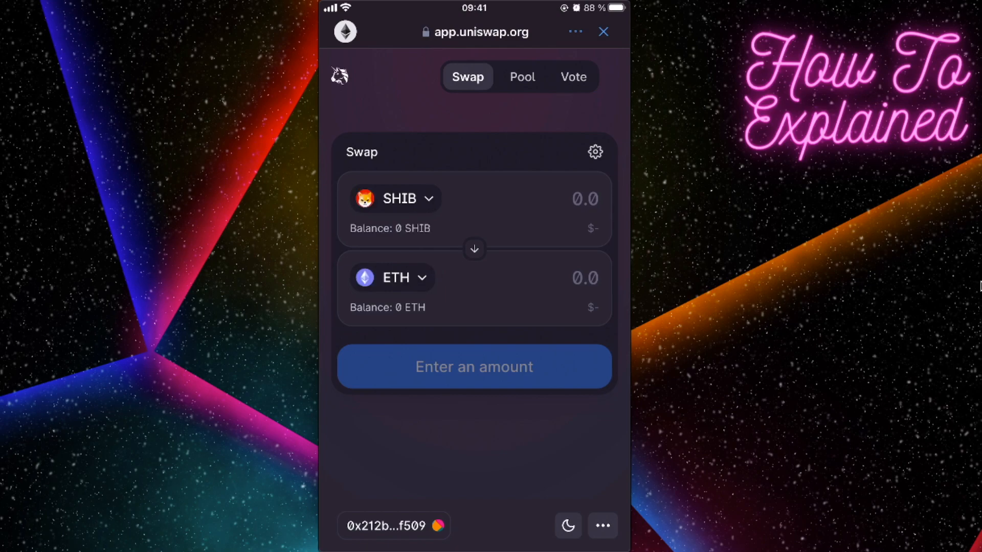